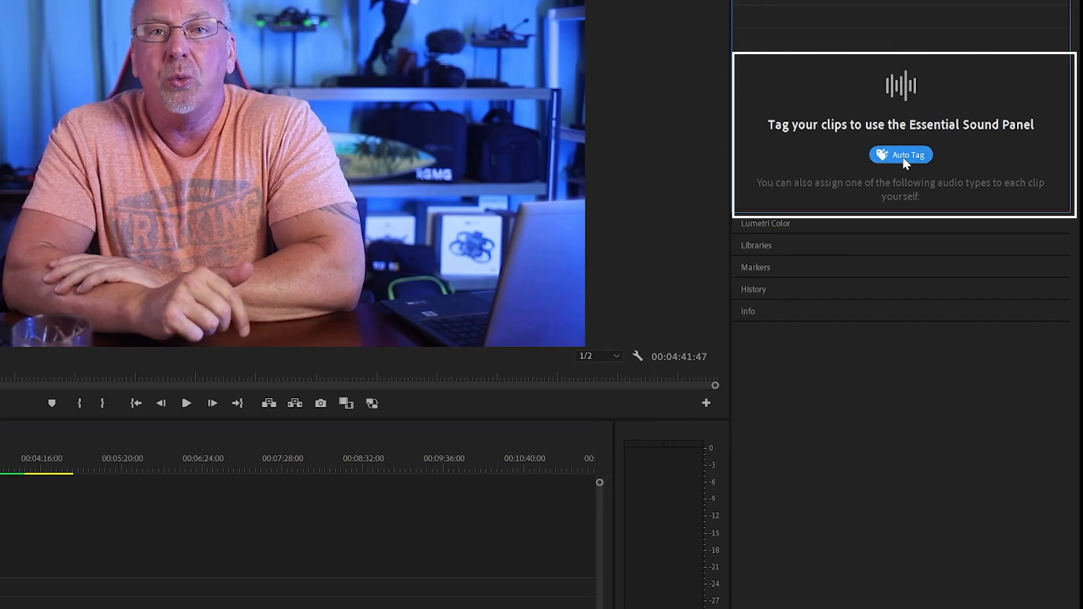
# Auto-tag the clip as Dialogue, run Enhance Speech, and lower the mix amount from 7.0 to 4.4.
pyautogui.click(901, 155)
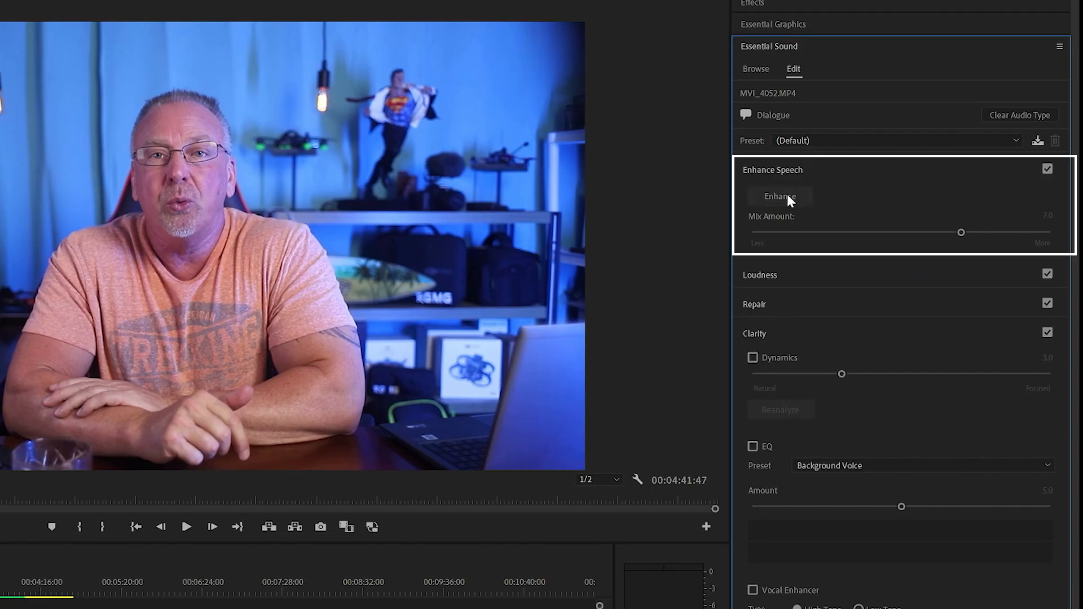
pyautogui.click(780, 197)
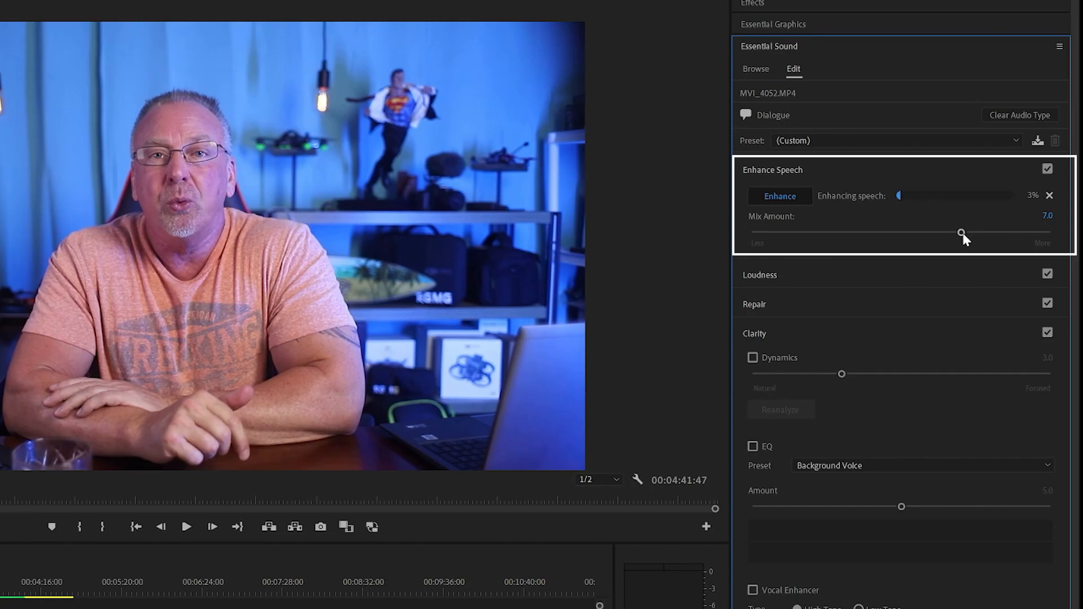
pyautogui.moveTo(961, 233); pyautogui.dragTo(836, 233)
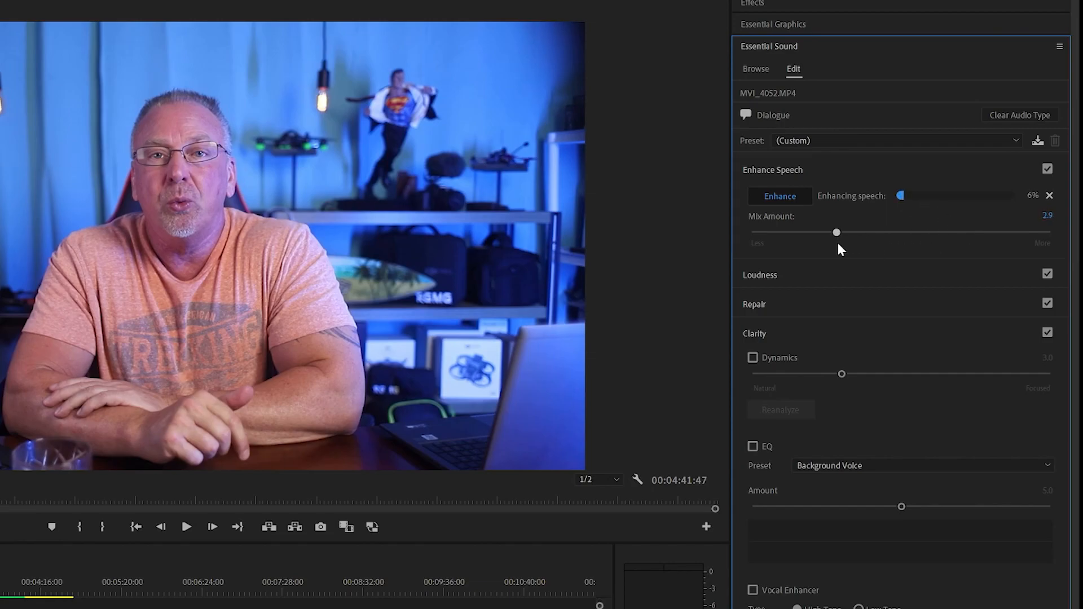
pyautogui.moveTo(837, 232); pyautogui.dragTo(883, 232)
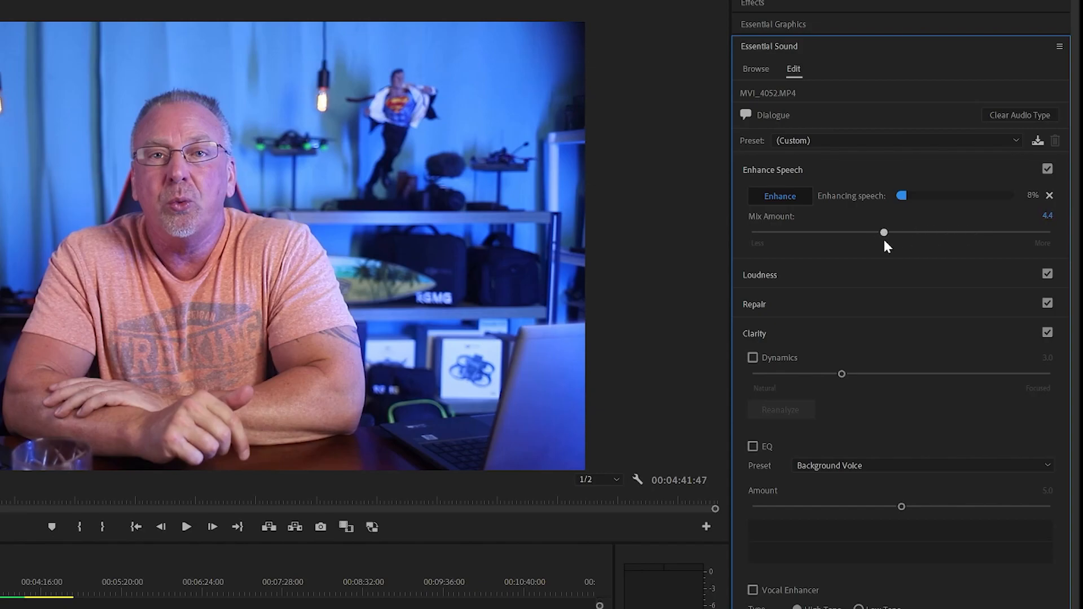
pyautogui.moveTo(883, 232); pyautogui.dragTo(951, 232)
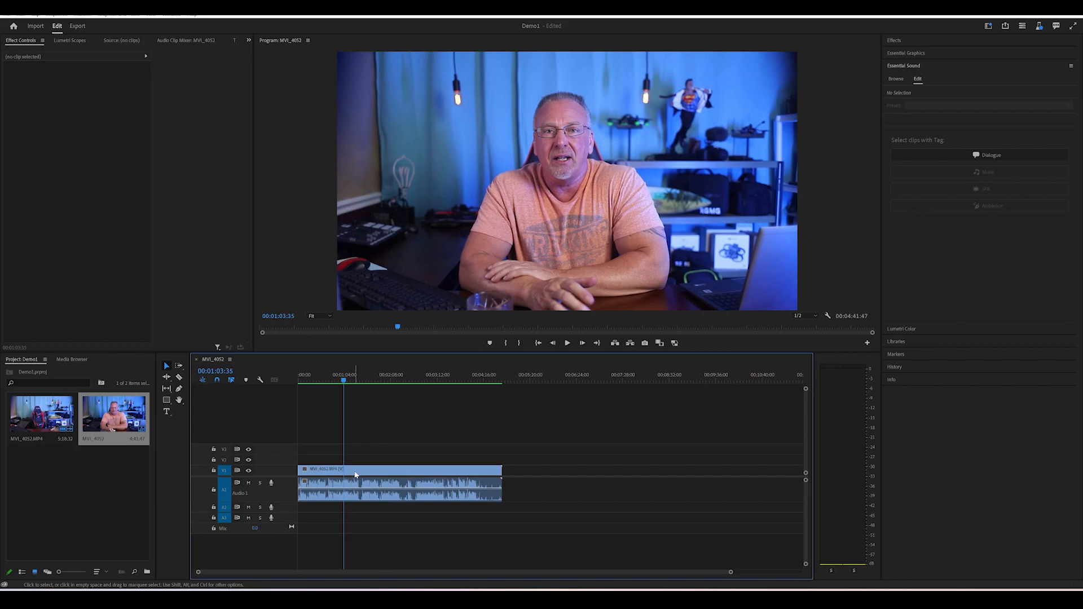
# Select the MVI_4052.MP4 clip in the timeline to load its Dialogue settings in Essential Sound.
pyautogui.click(400, 497)
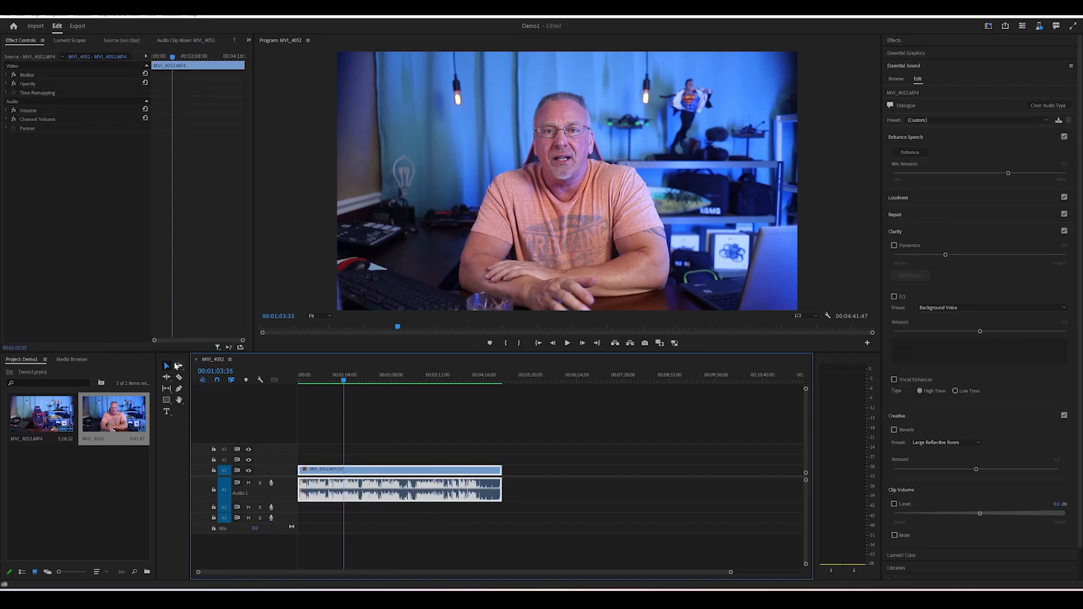
pyautogui.moveTo(373, 460)
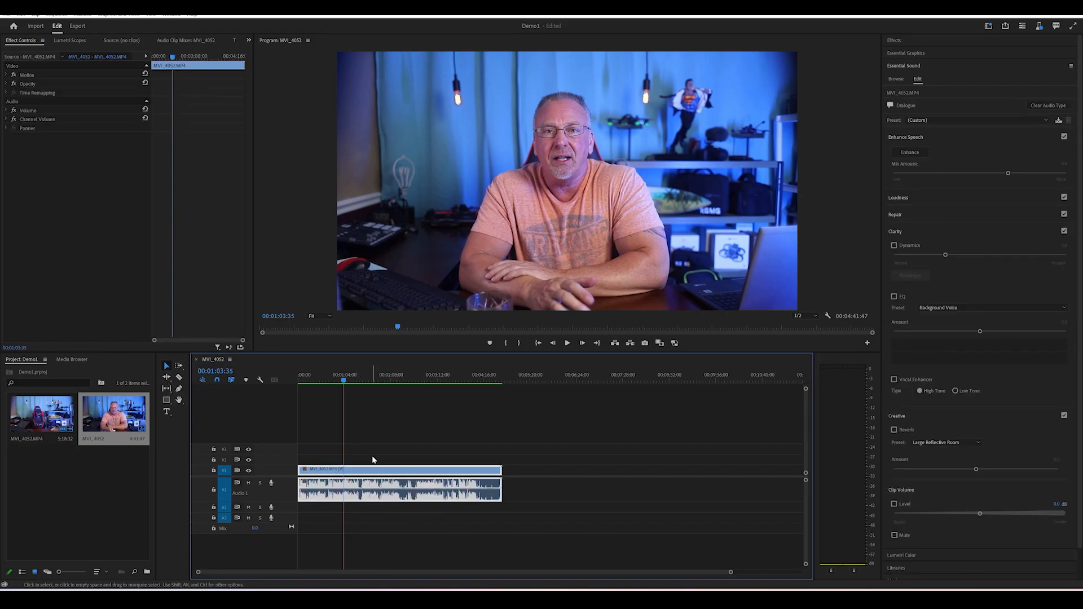
pyautogui.moveTo(372, 456)
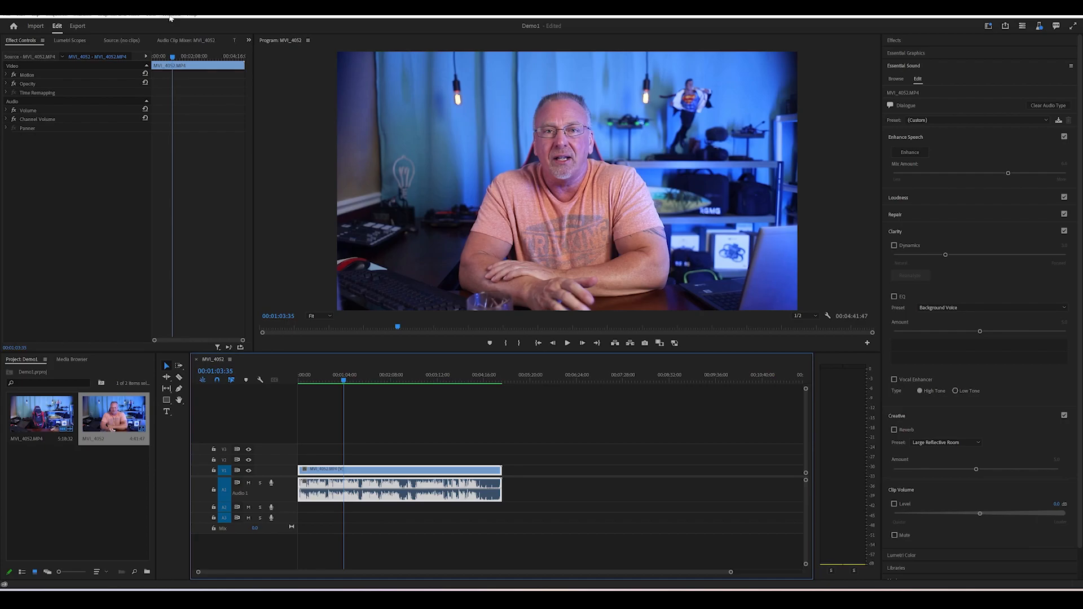
# Transcribe the interview clip from the Text panel.
pyautogui.click(217, 41)
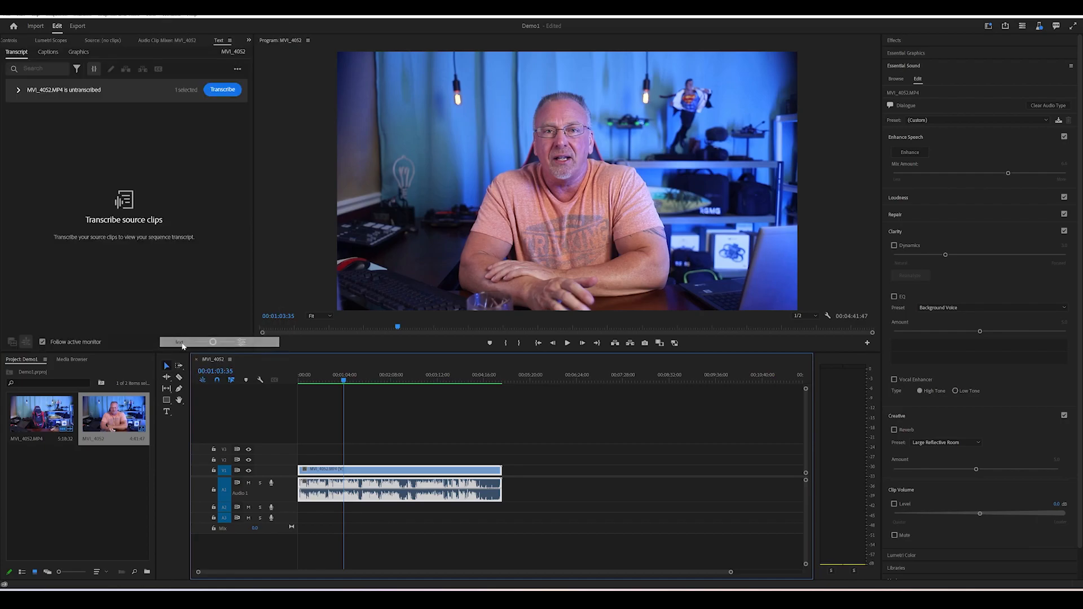
pyautogui.click(223, 89)
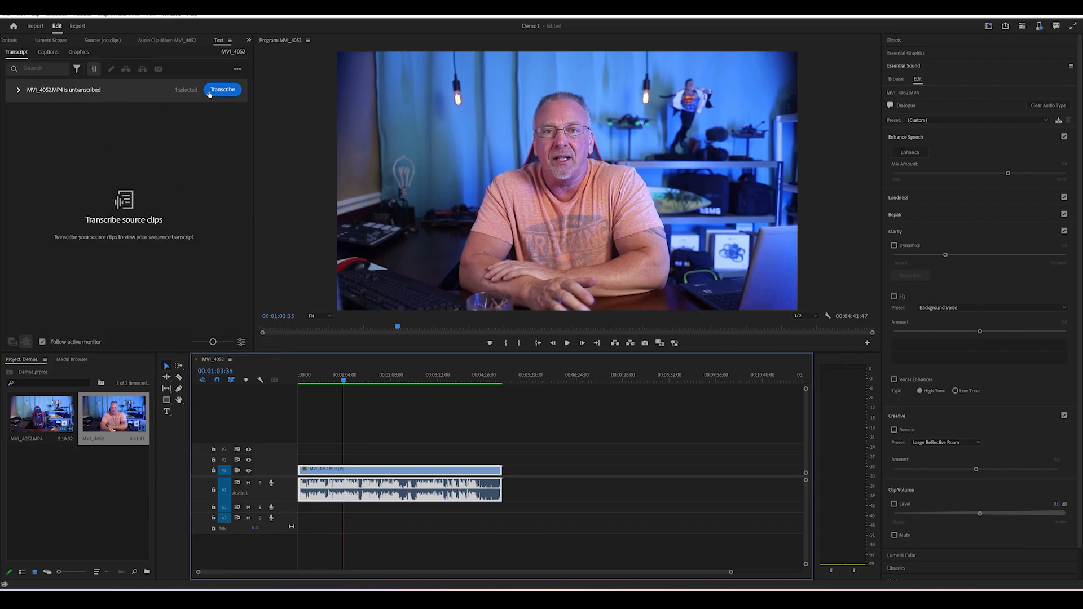
pyautogui.click(223, 89)
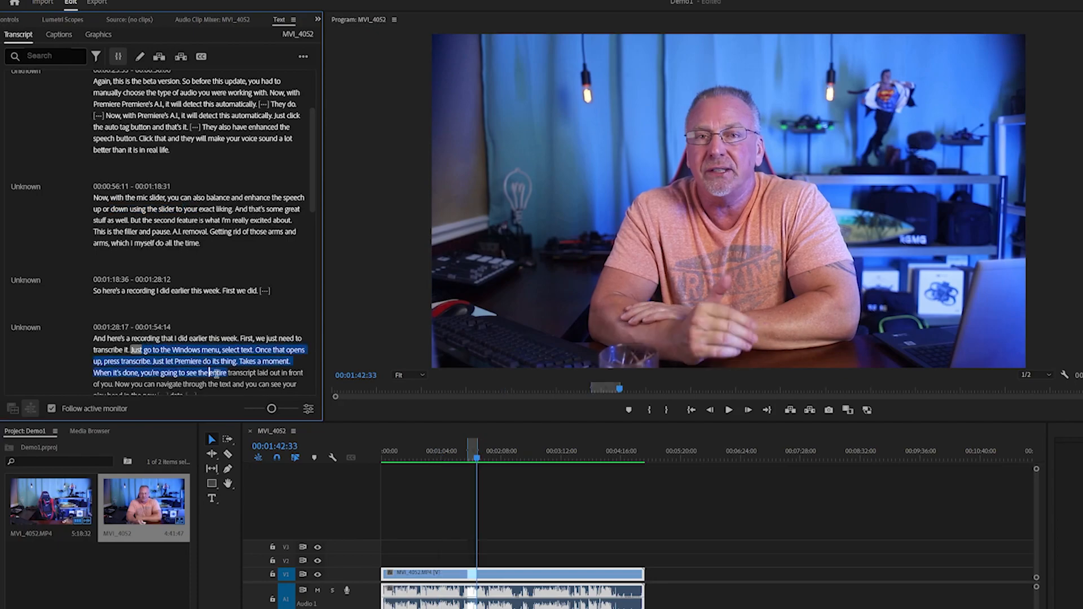
# Extract the transcript passage about navigating and deleting text, ripple-deleting it from the clip.
pyautogui.scroll(-3)
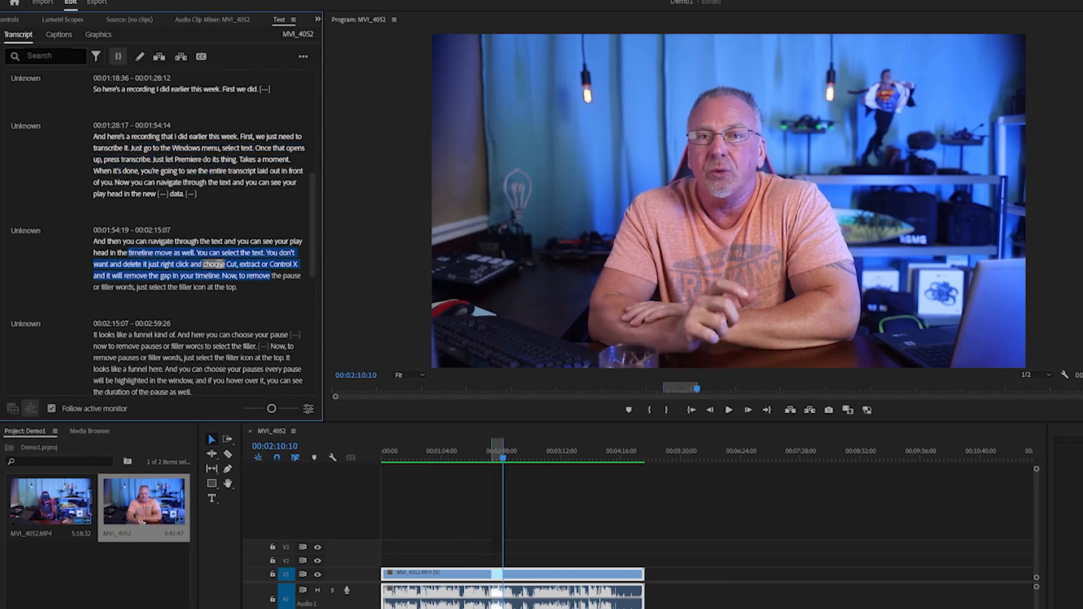
pyautogui.rightClick(207, 264)
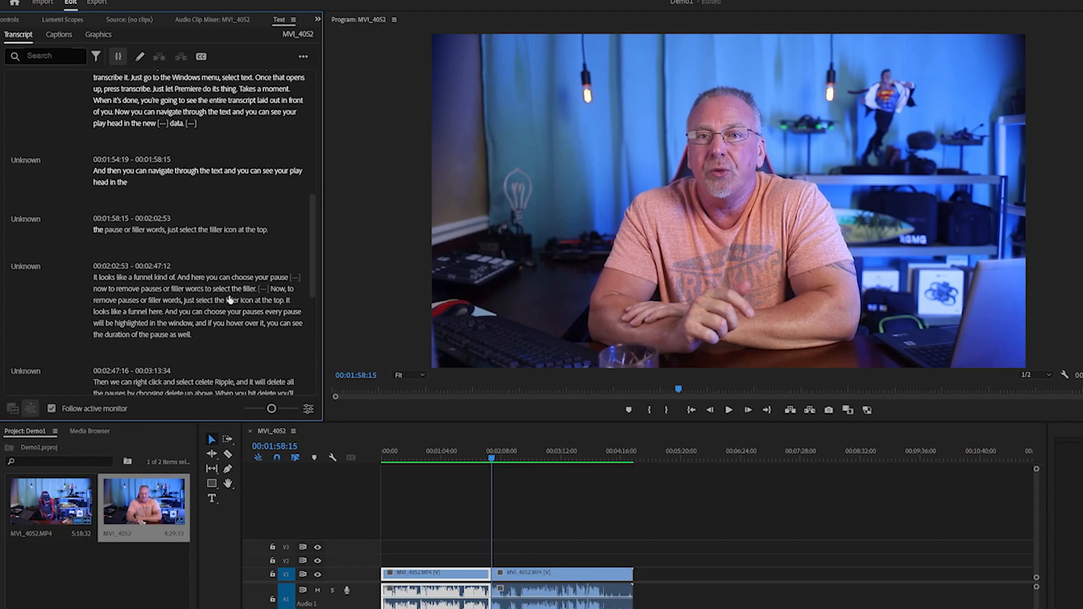
pyautogui.doubleClick(170, 301)
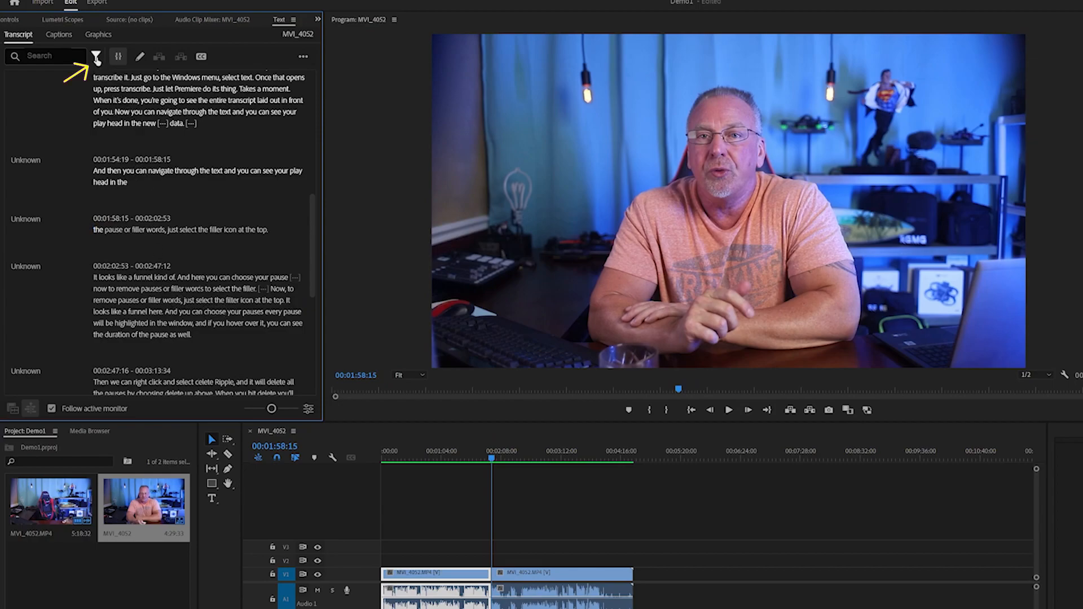
# Filter the transcript to show only pauses and inspect the long pause.
pyautogui.click(97, 56)
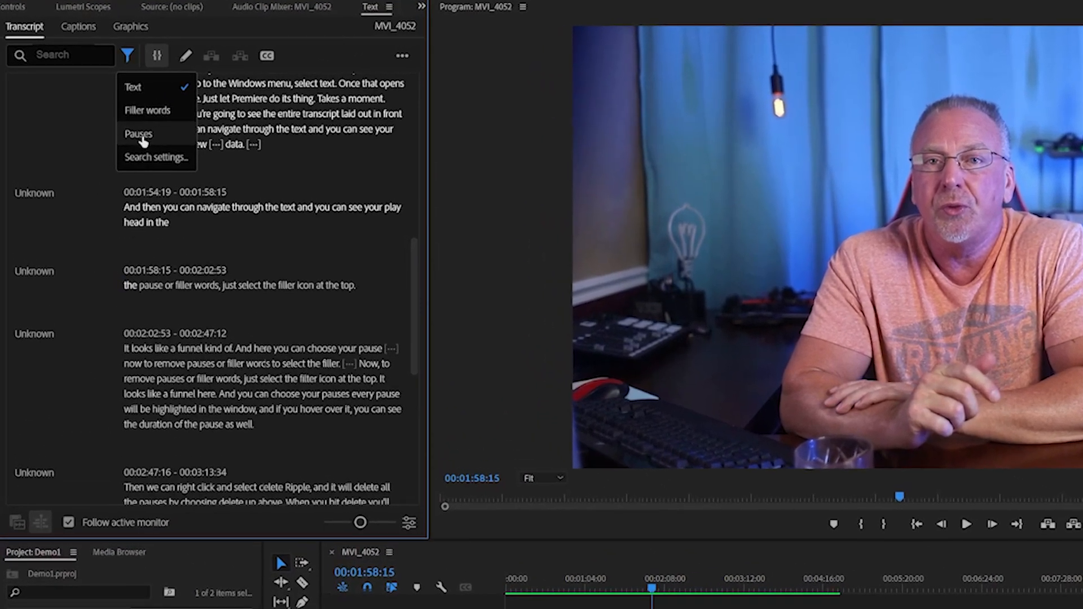
pyautogui.click(138, 134)
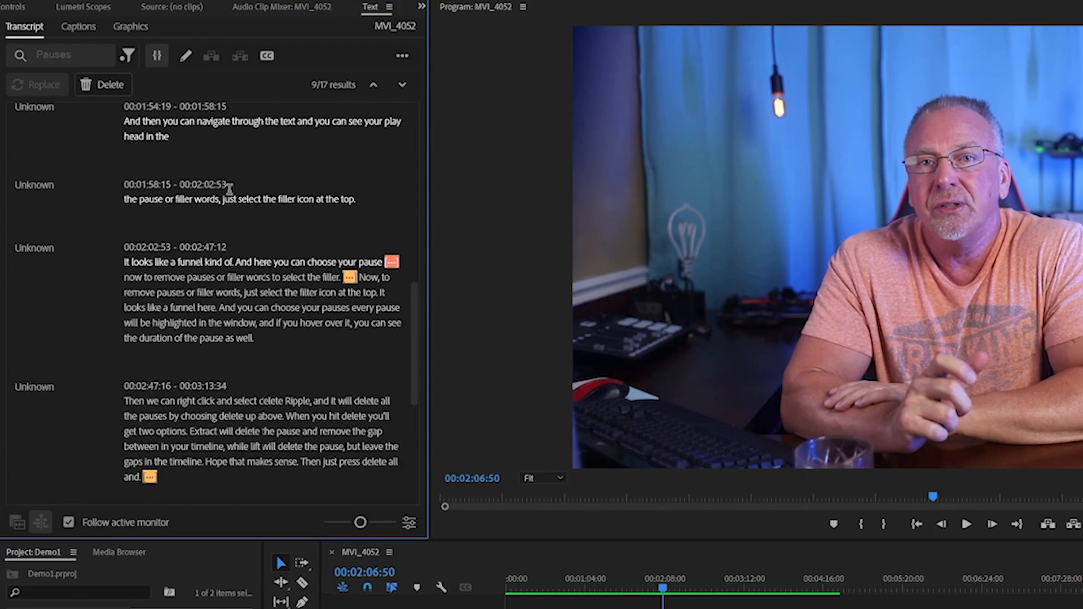
pyautogui.moveTo(347, 277)
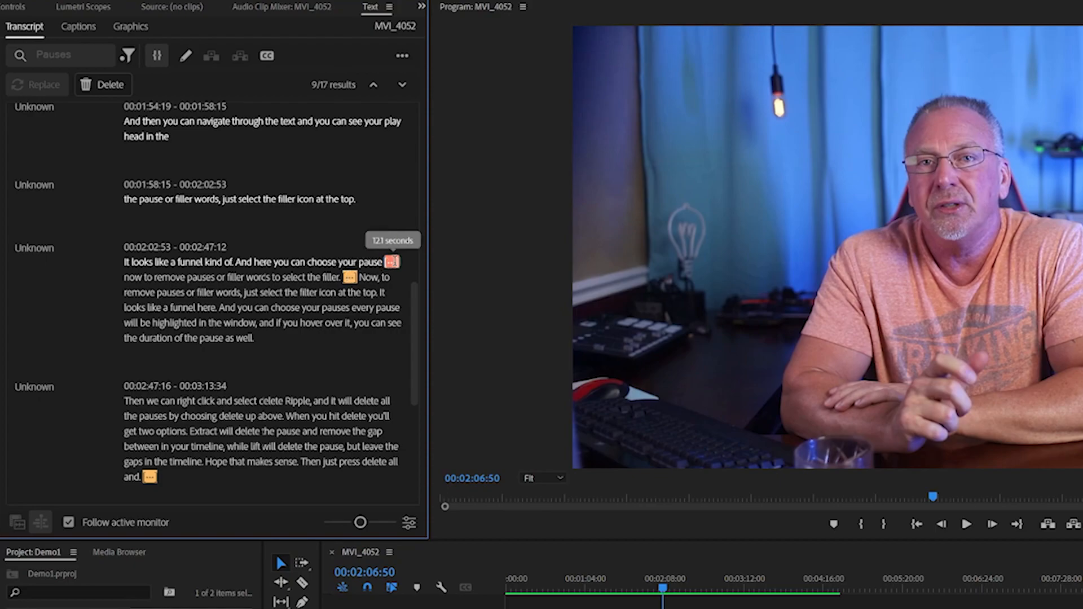
pyautogui.rightClick(392, 262)
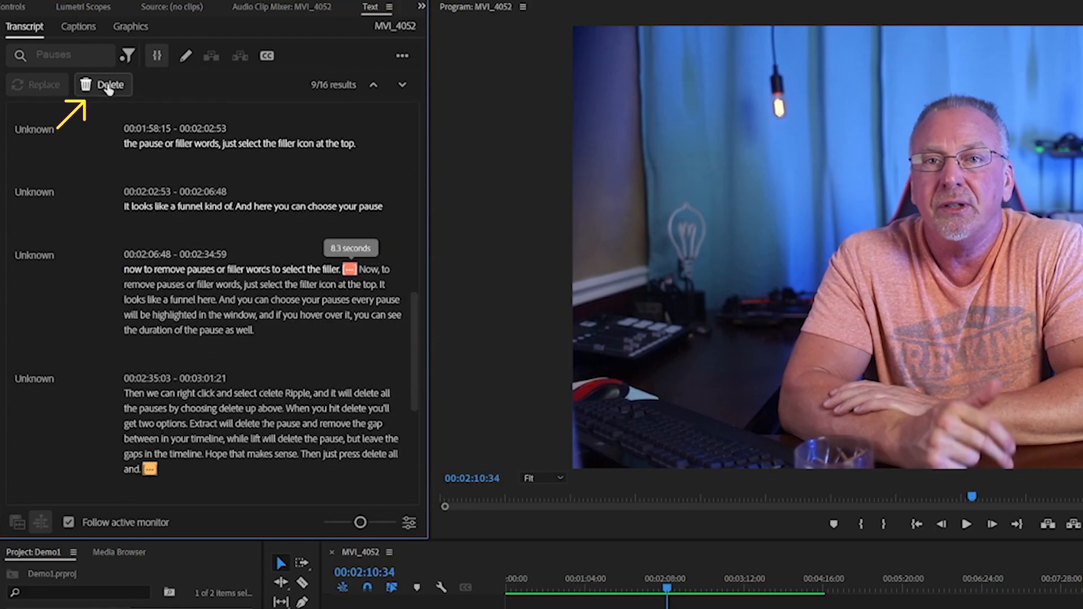
# Delete all detected pauses with Extract, removing their gaps from the timeline.
pyautogui.click(104, 84)
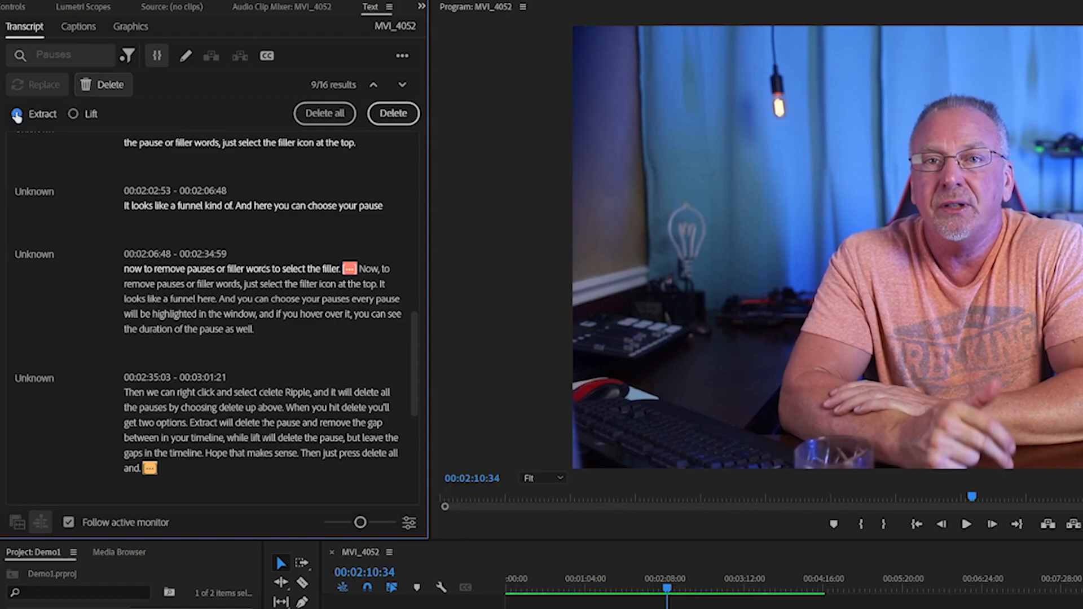
pyautogui.click(18, 115)
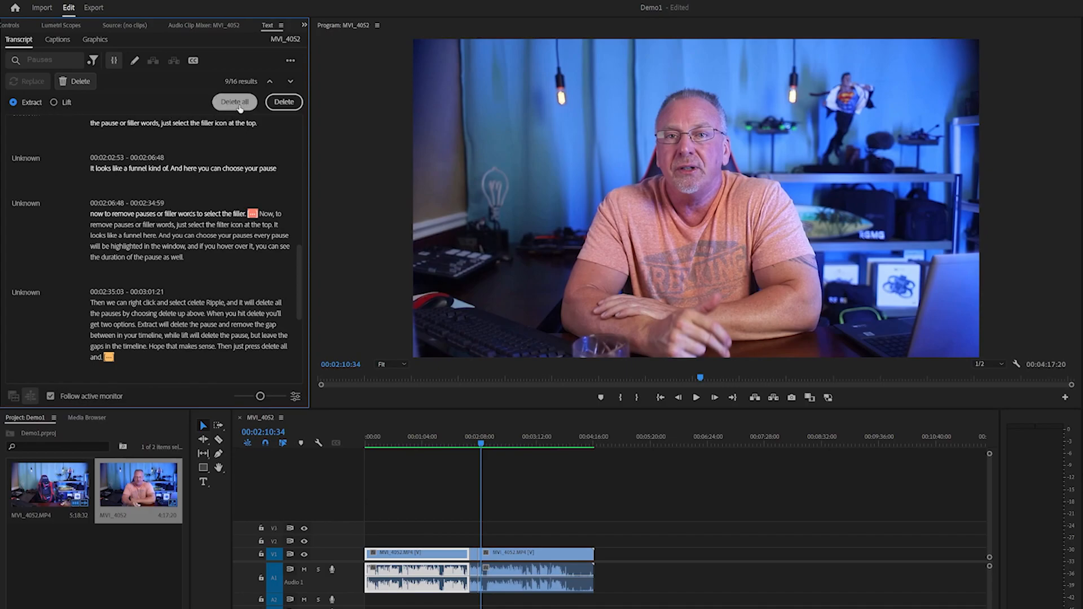
pyautogui.click(235, 102)
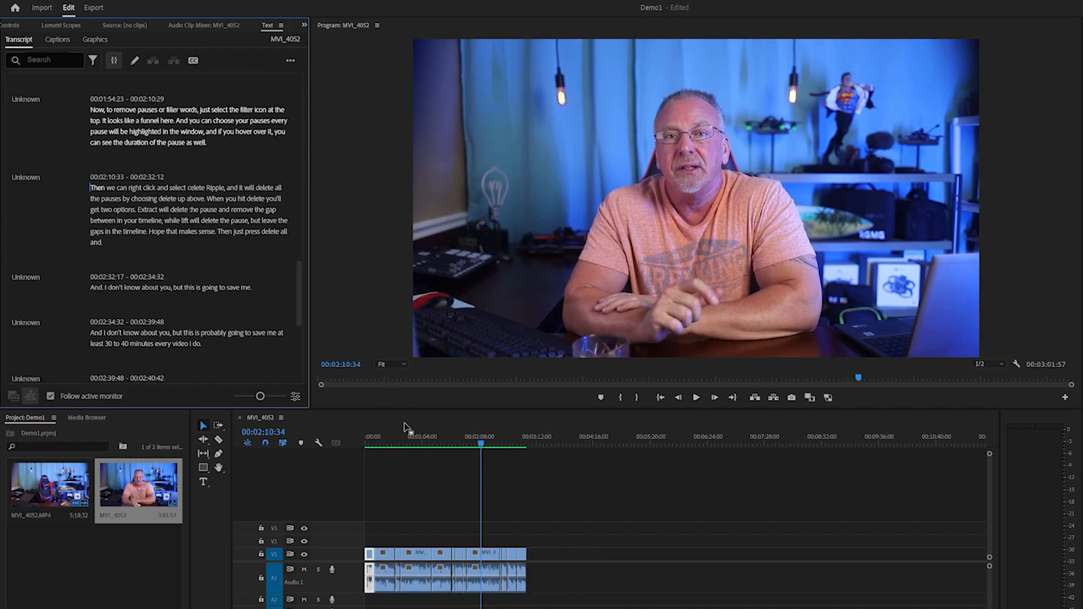